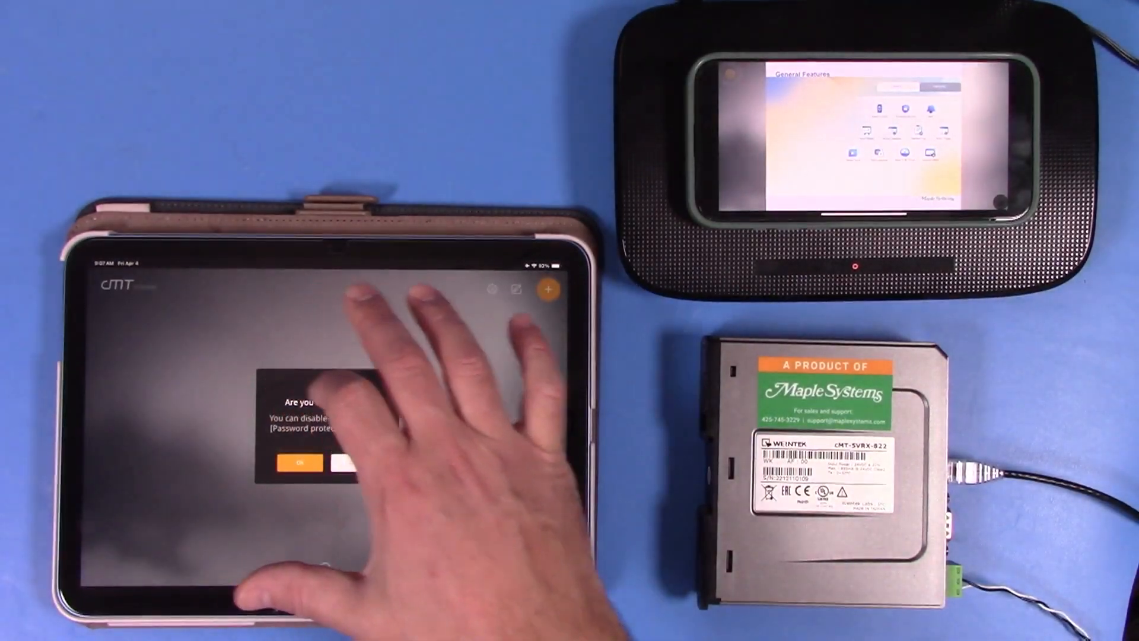
# Add the discovered cMT-F46B HMI as a connection on the tablet, entering its password.
pyautogui.click(298, 462)
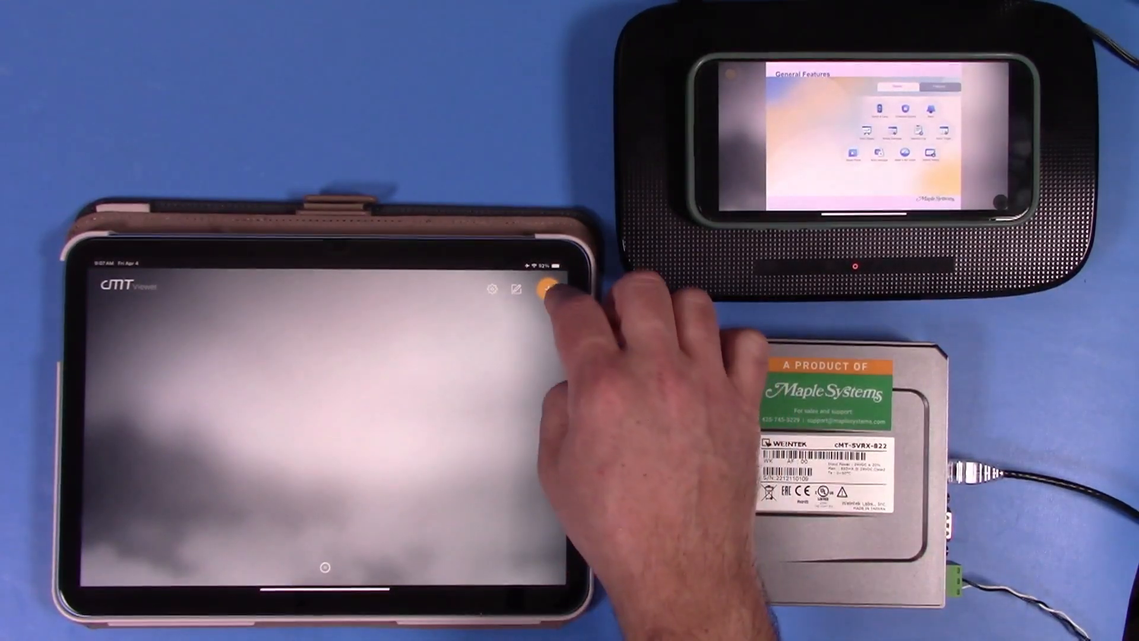
pyautogui.click(545, 290)
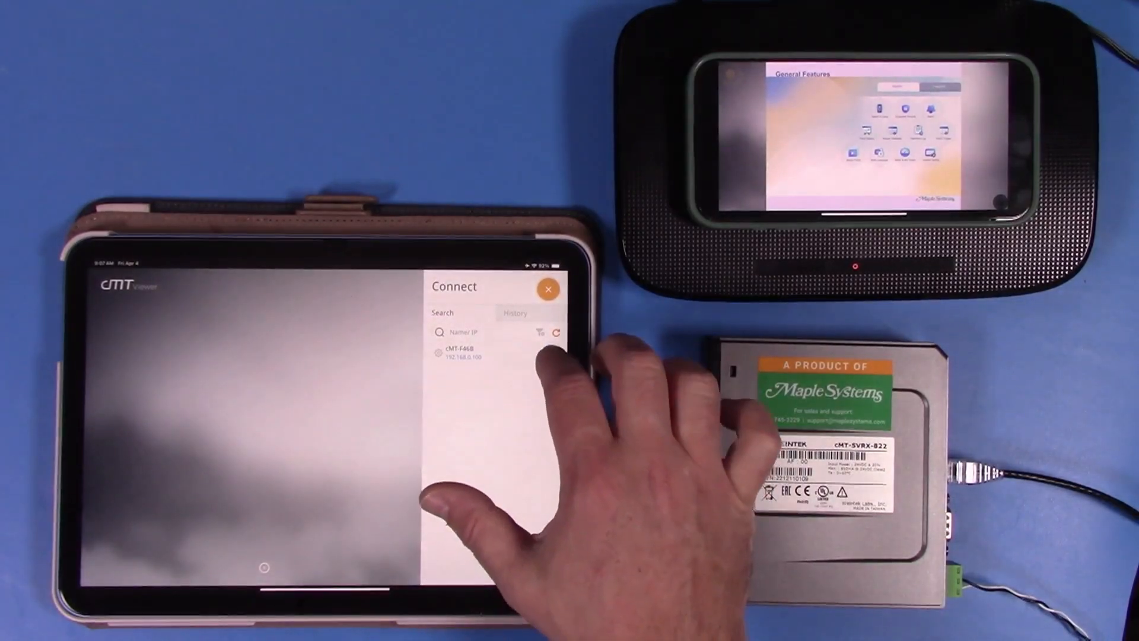
pyautogui.click(454, 353)
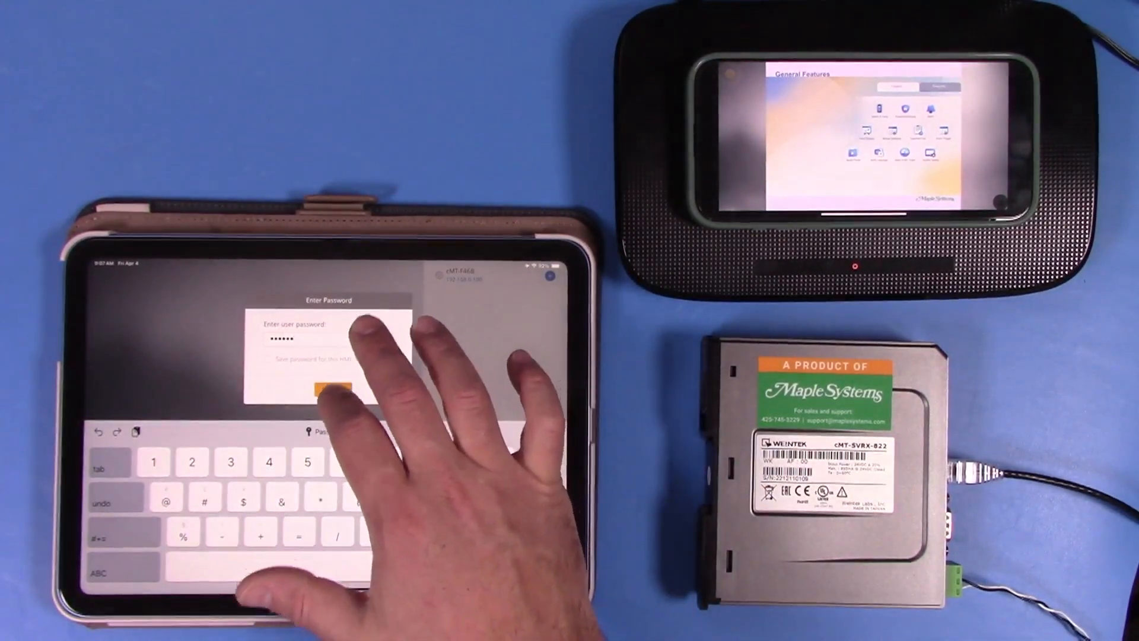
pyautogui.click(327, 389)
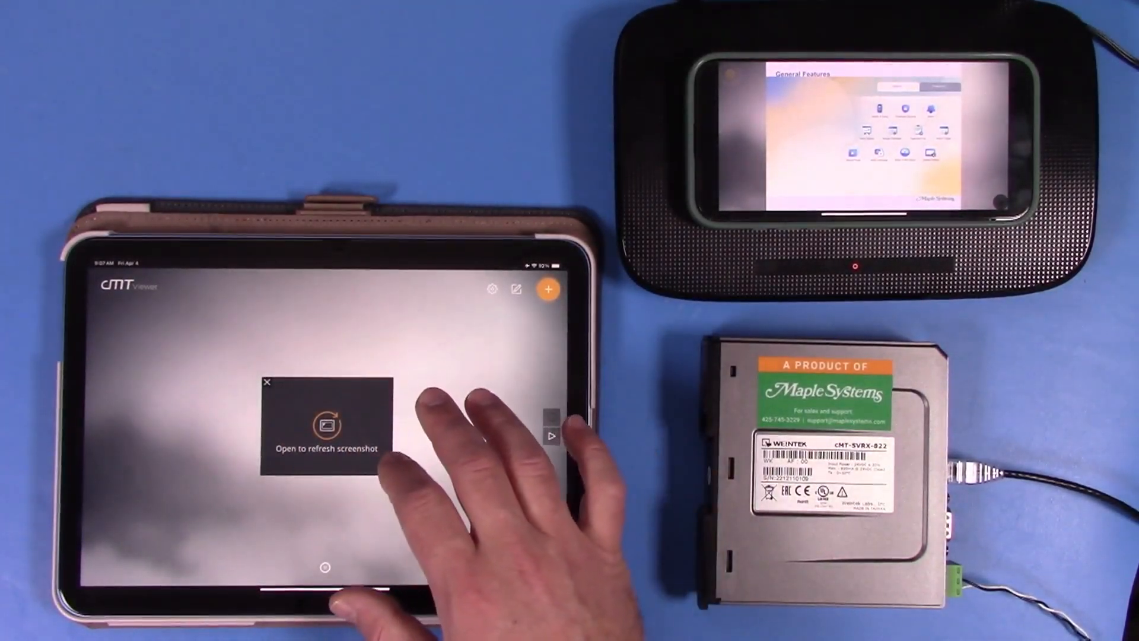
# Open the saved cMT-F46B connection to load the General Features project screen.
pyautogui.click(326, 427)
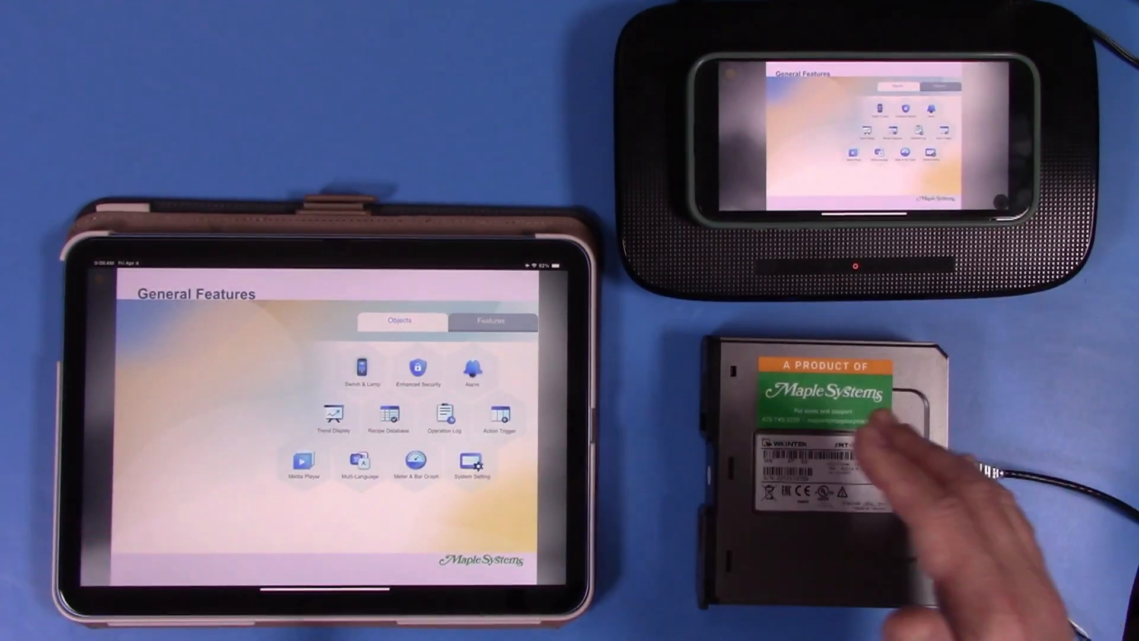
# View the Trend Display chart on the tablet, then return home to General Features.
pyautogui.click(333, 414)
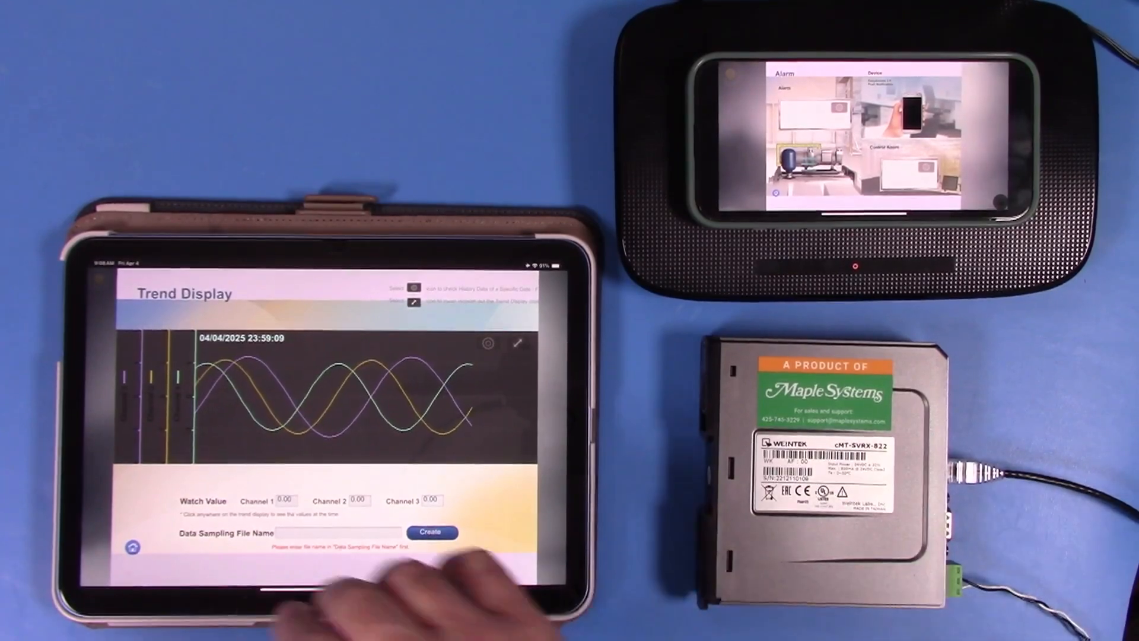
pyautogui.click(132, 547)
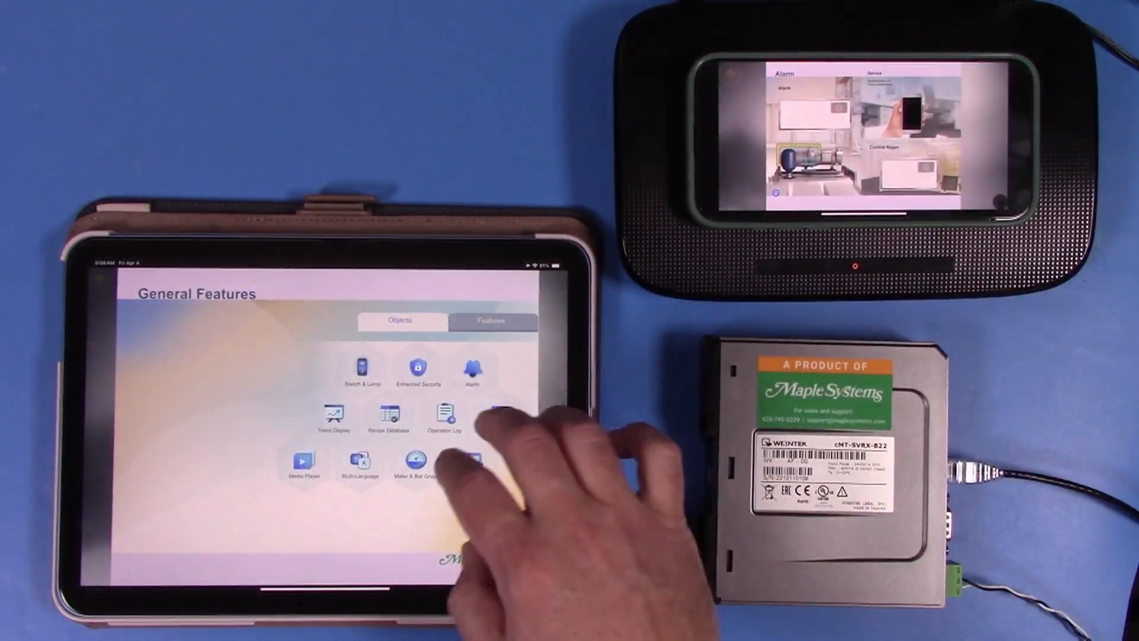
pyautogui.click(416, 461)
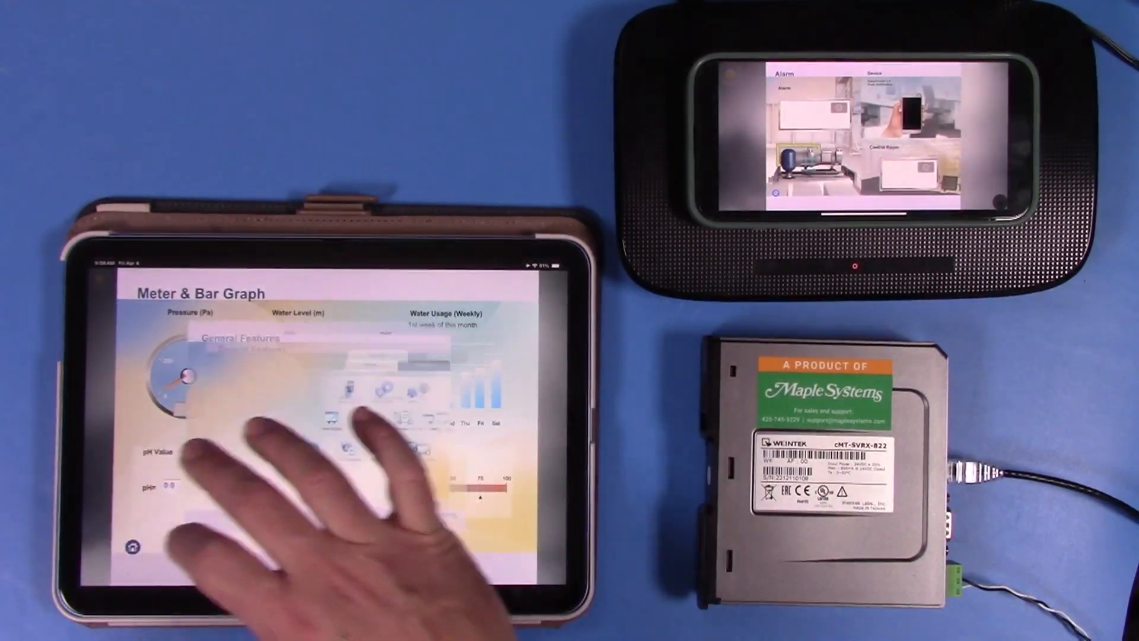
pyautogui.click(133, 546)
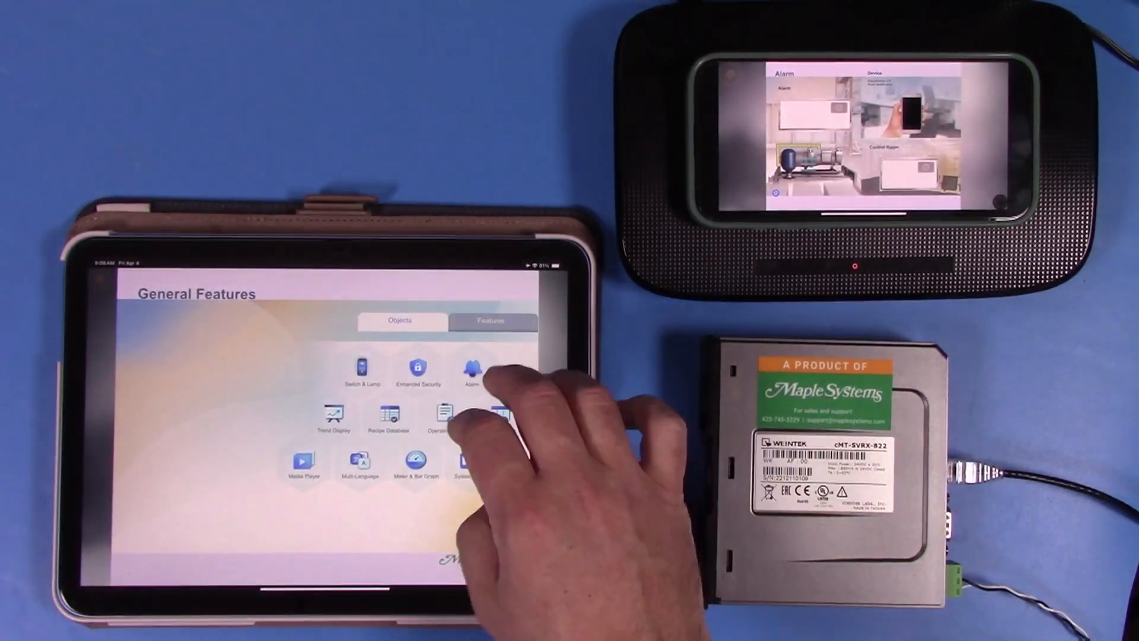
pyautogui.click(389, 417)
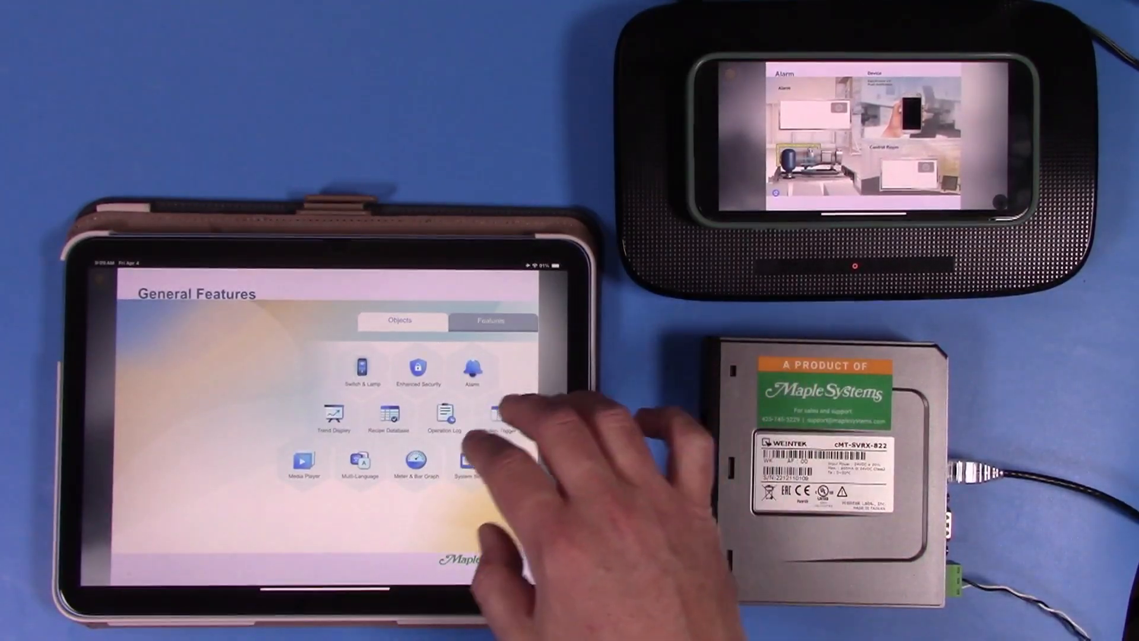
pyautogui.click(416, 368)
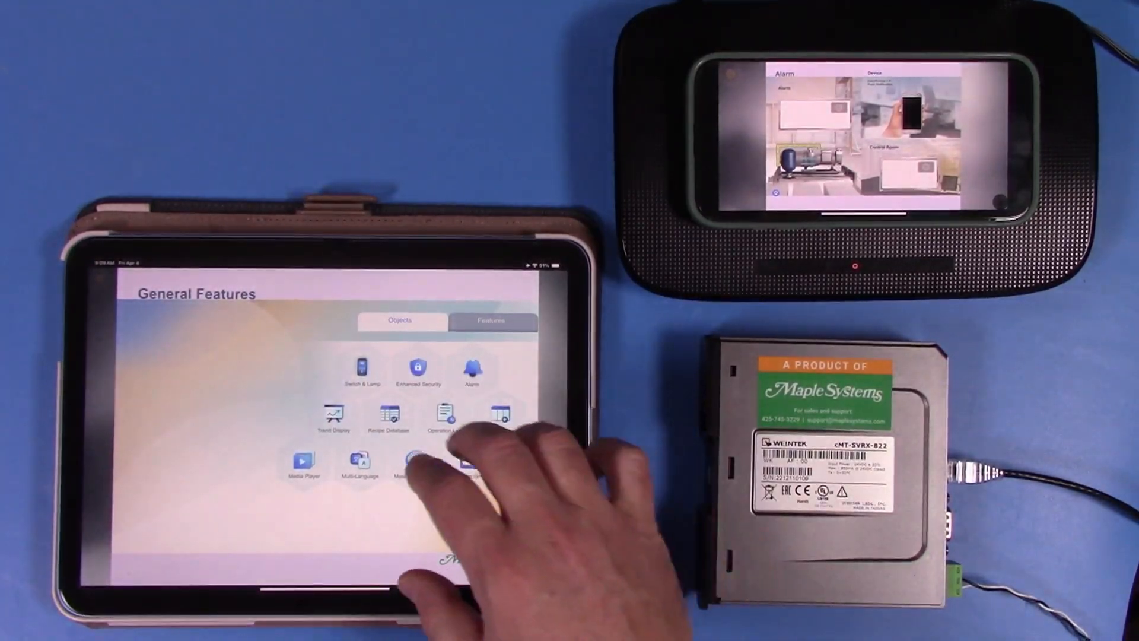
pyautogui.click(359, 465)
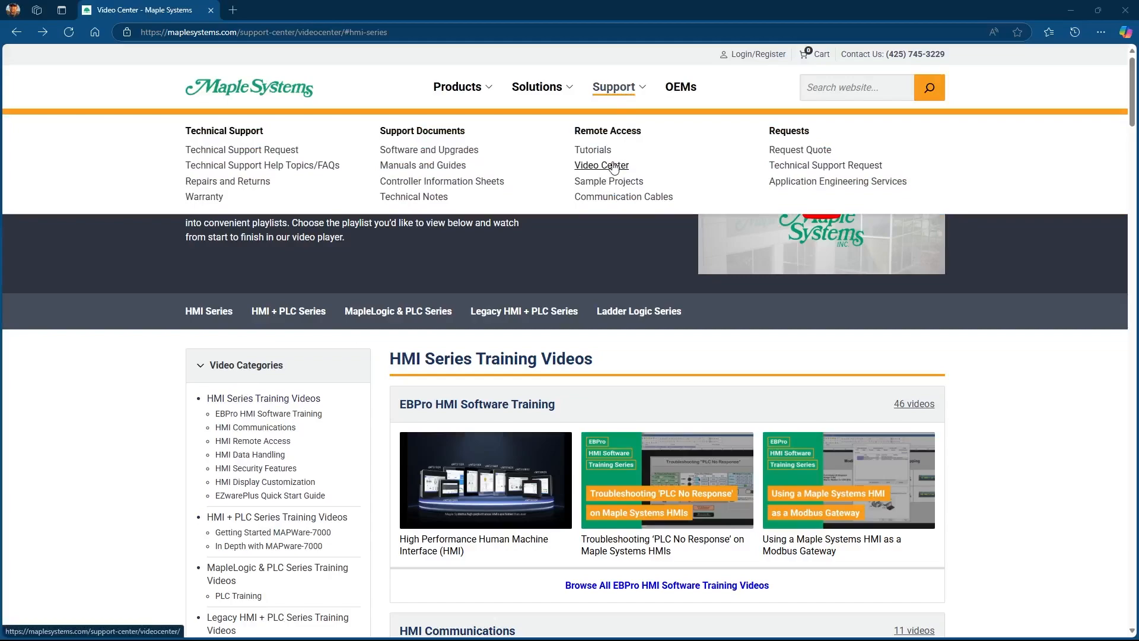
# Open the HMI Remote Access category and scroll through its video playlist.
pyautogui.click(599, 165)
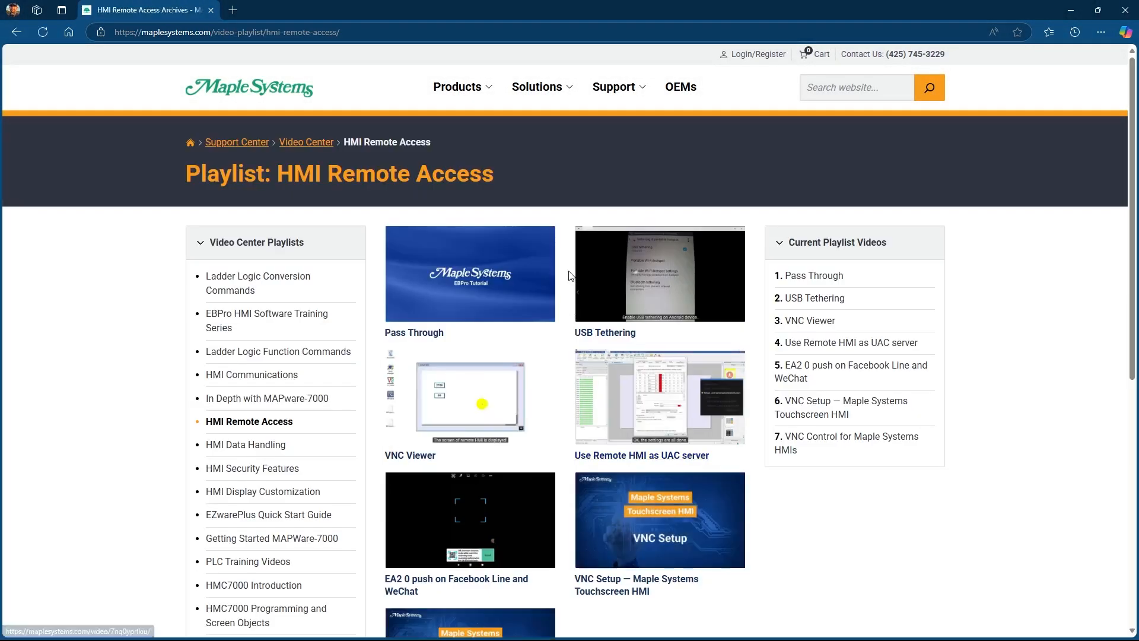
pyautogui.scroll(-3)
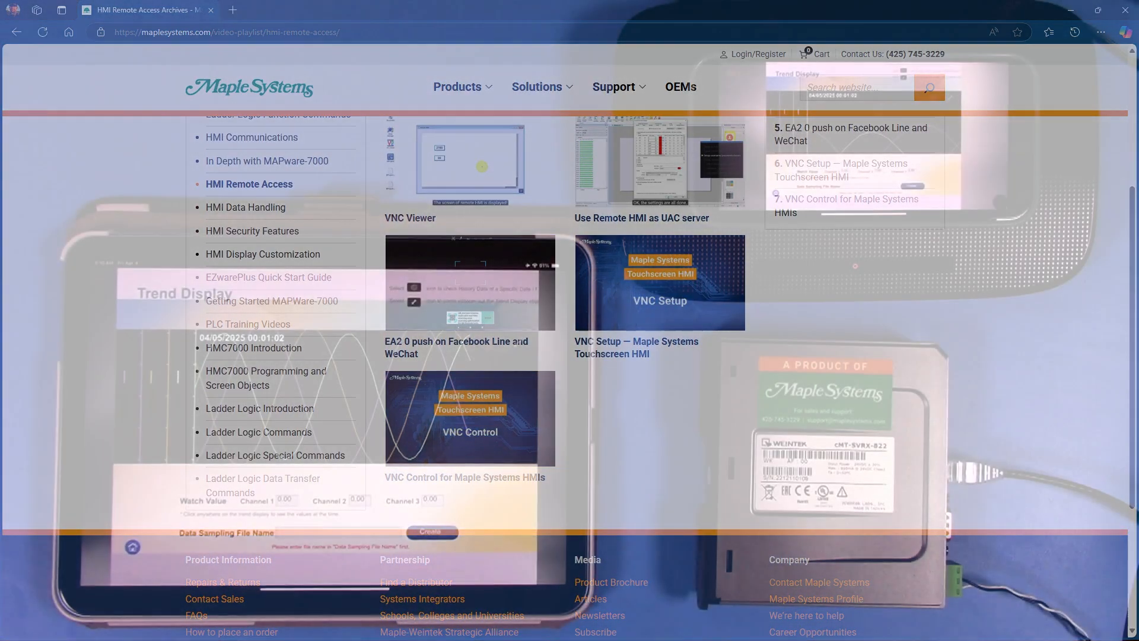